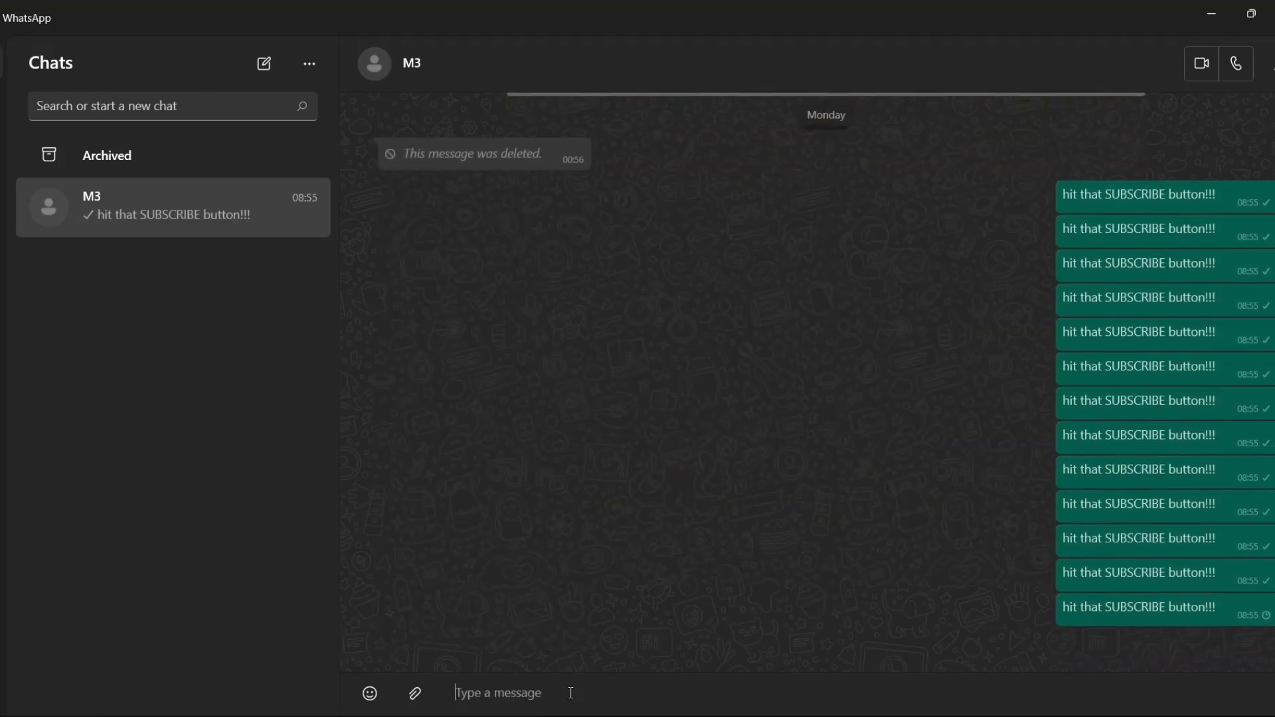
- Scroll the PyAutoGUI PyPI page down to its Example Usage section
scroll("down", 3)
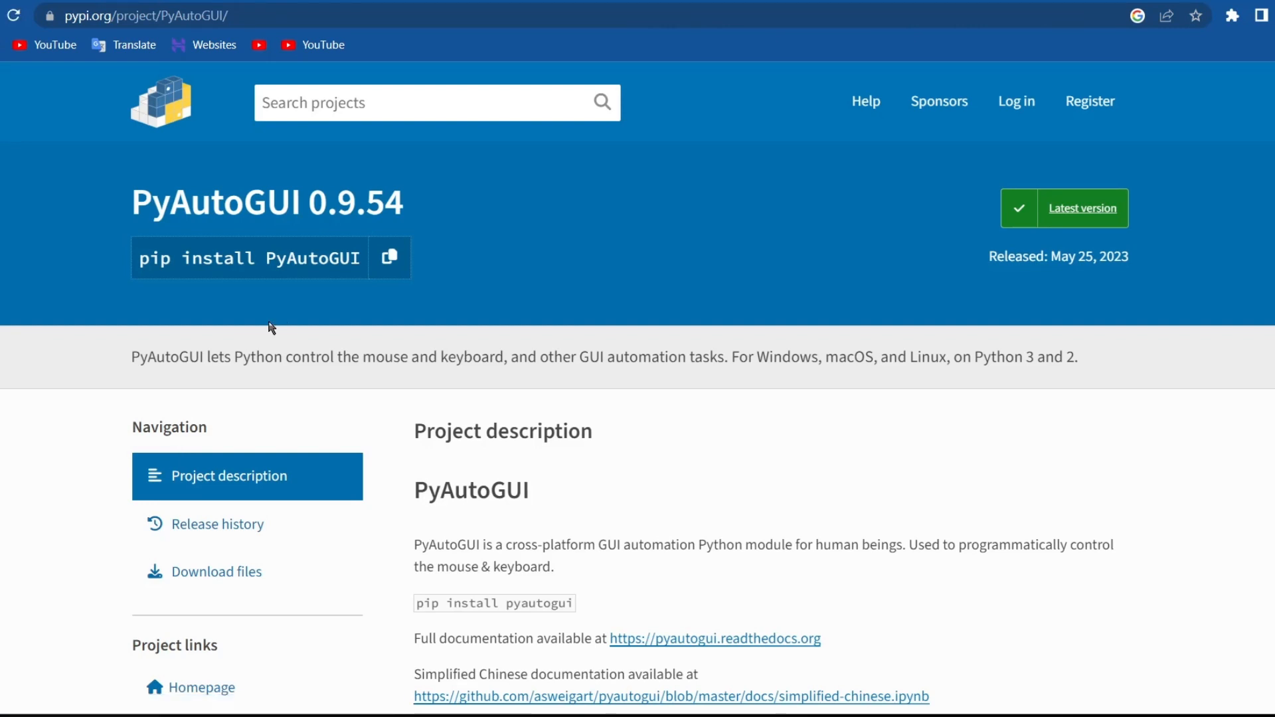
mouse_move(260, 274)
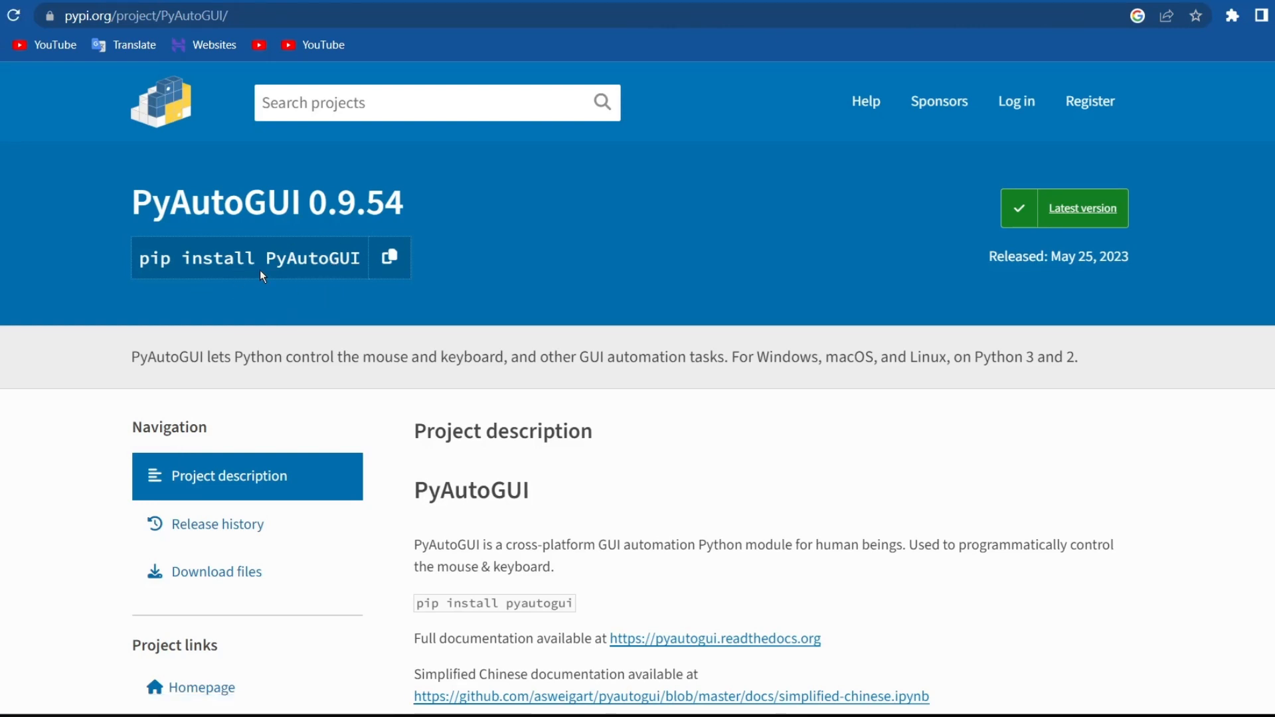
mouse_move(624, 279)
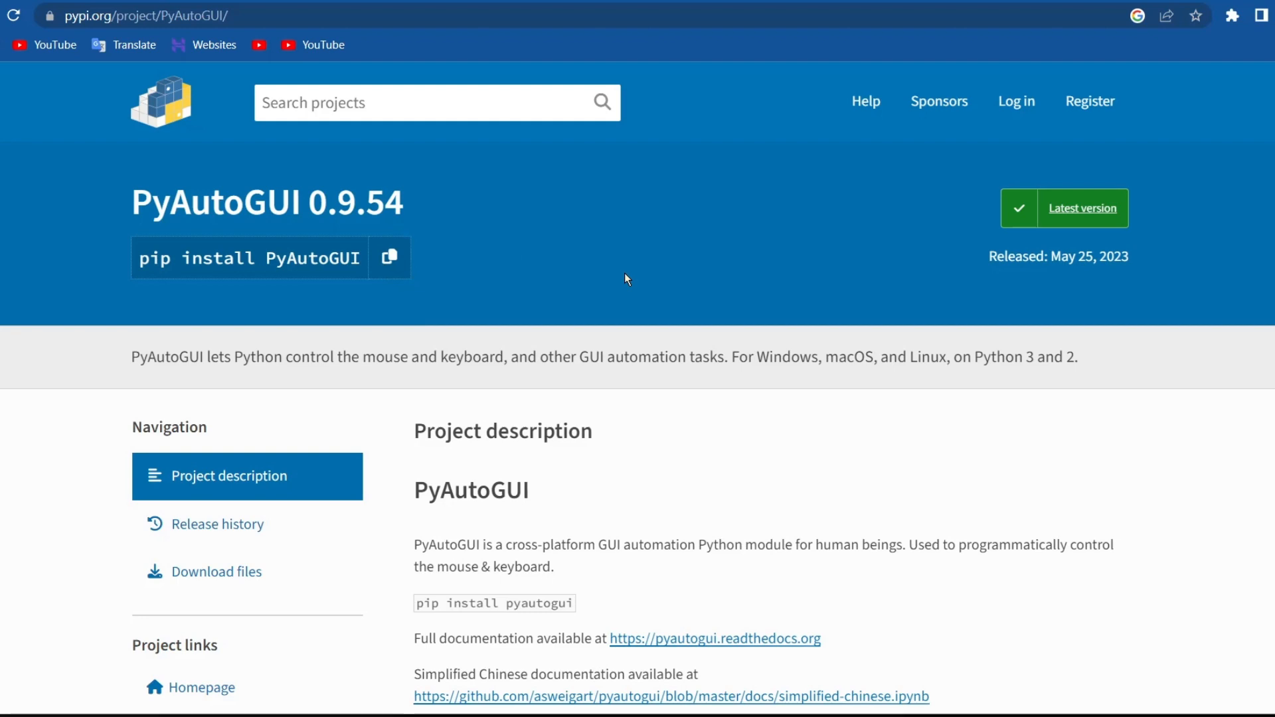
scroll("down", 3)
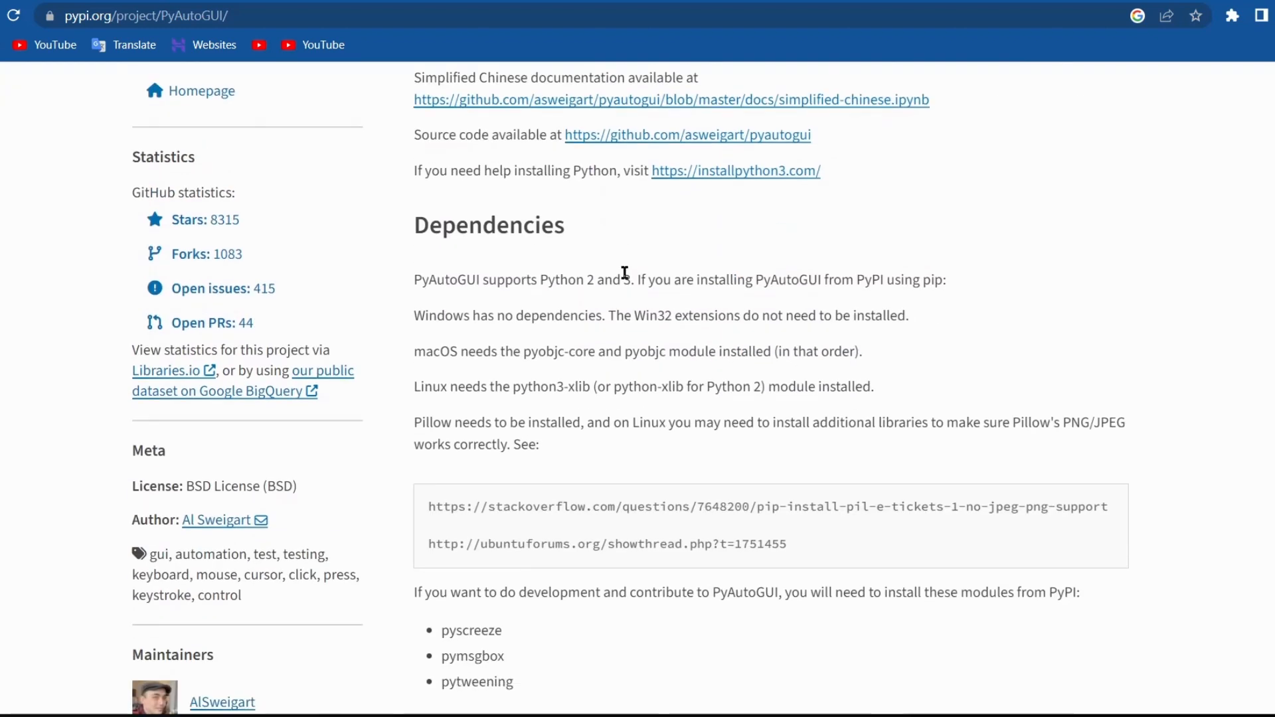
scroll("down", 3)
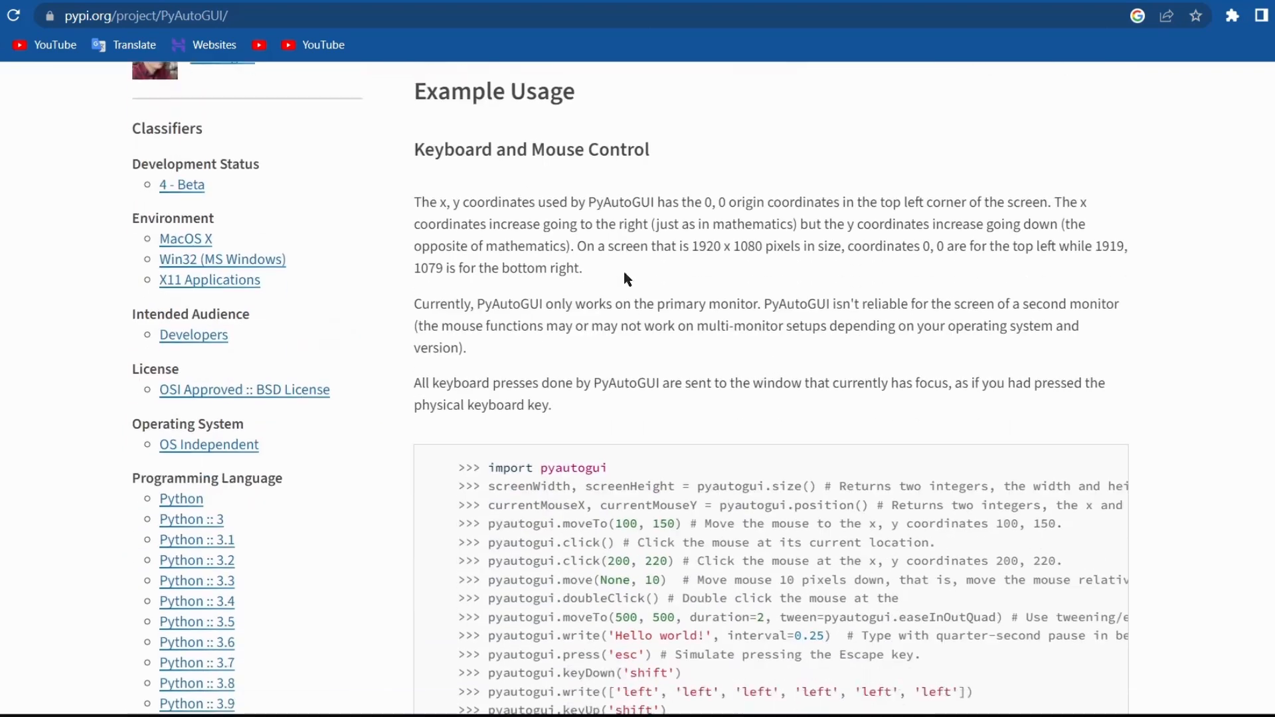
scroll("down", 3)
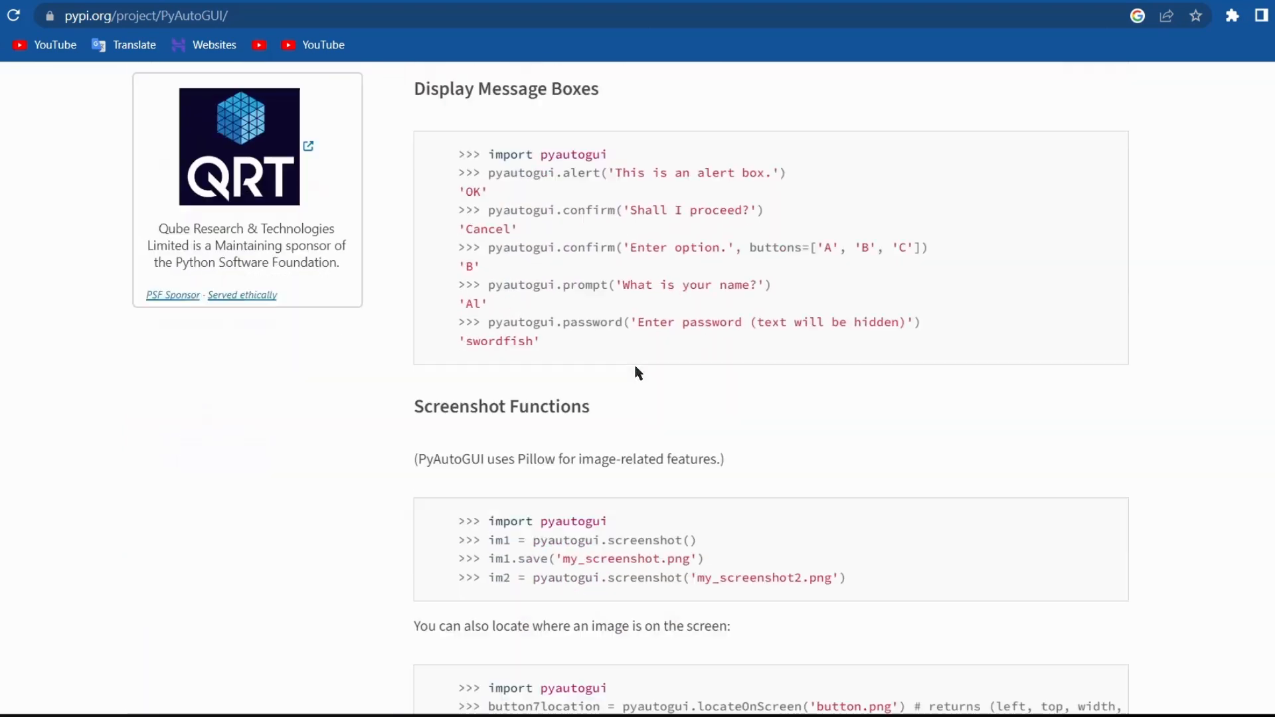
scroll("down", 3)
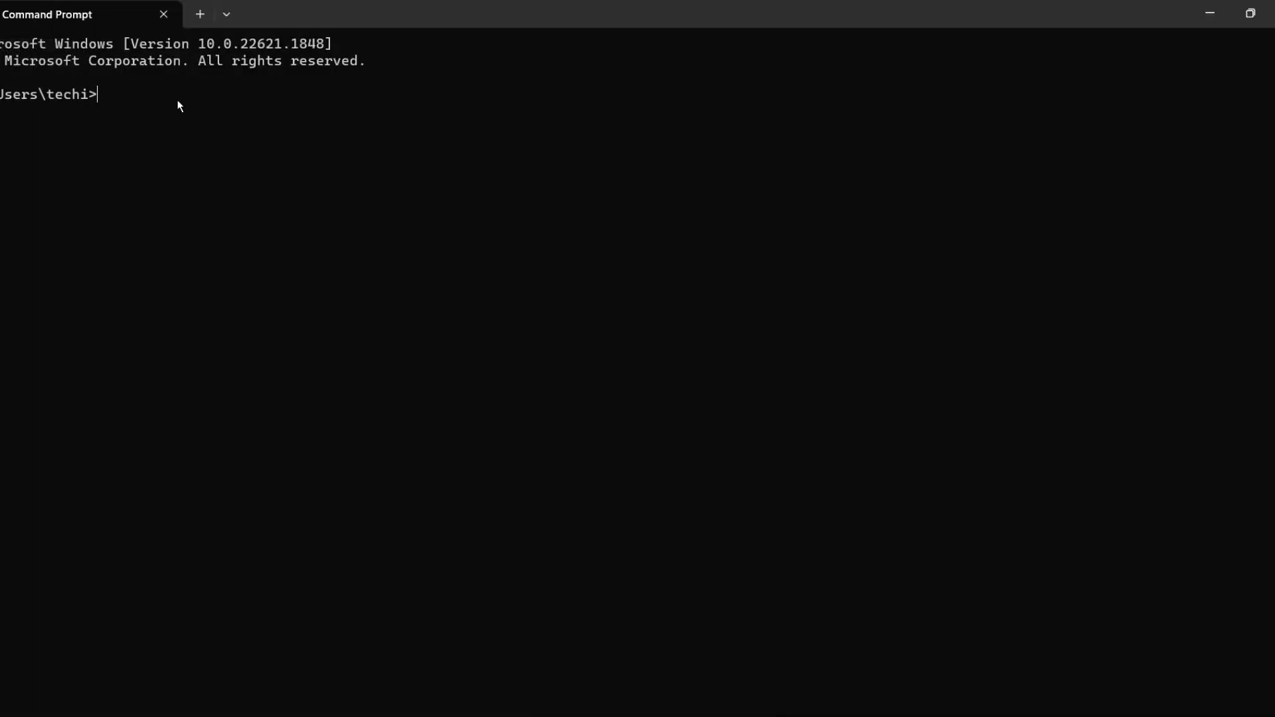
- Run 'pip install PyAutoGUI' at the prompt to install the package
type("pip install PyAutoGUI")
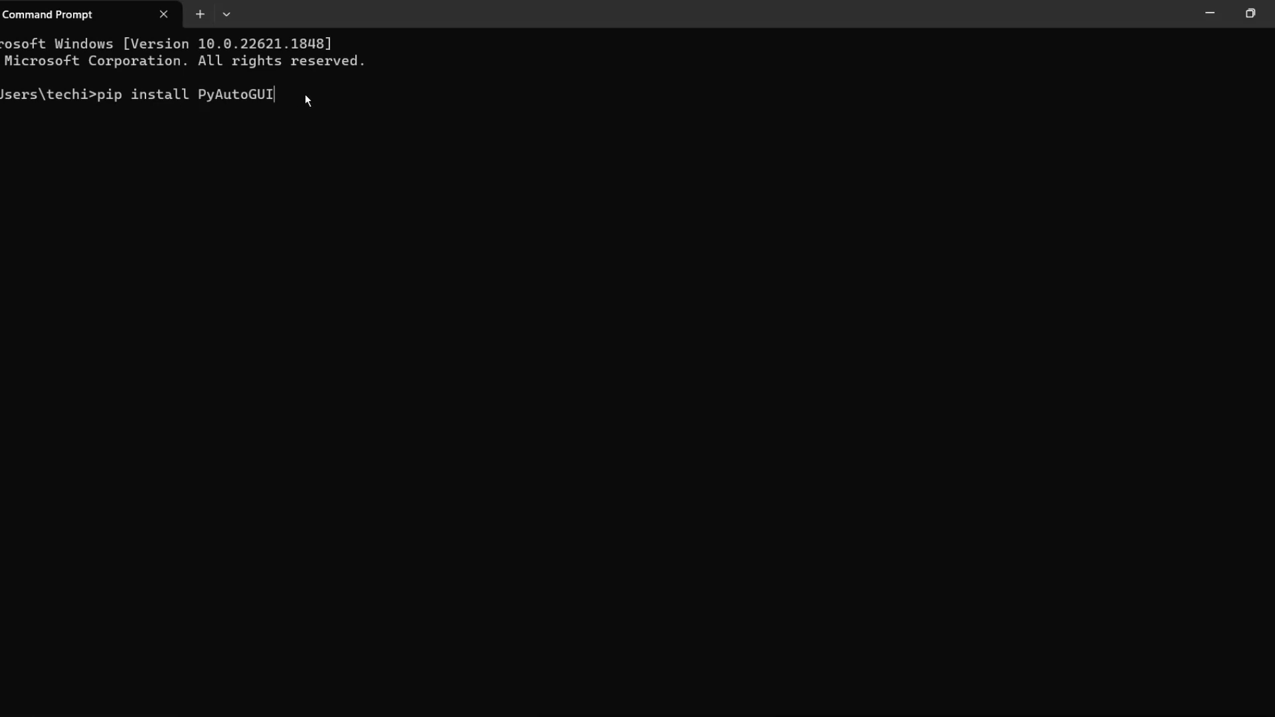
key("Enter")
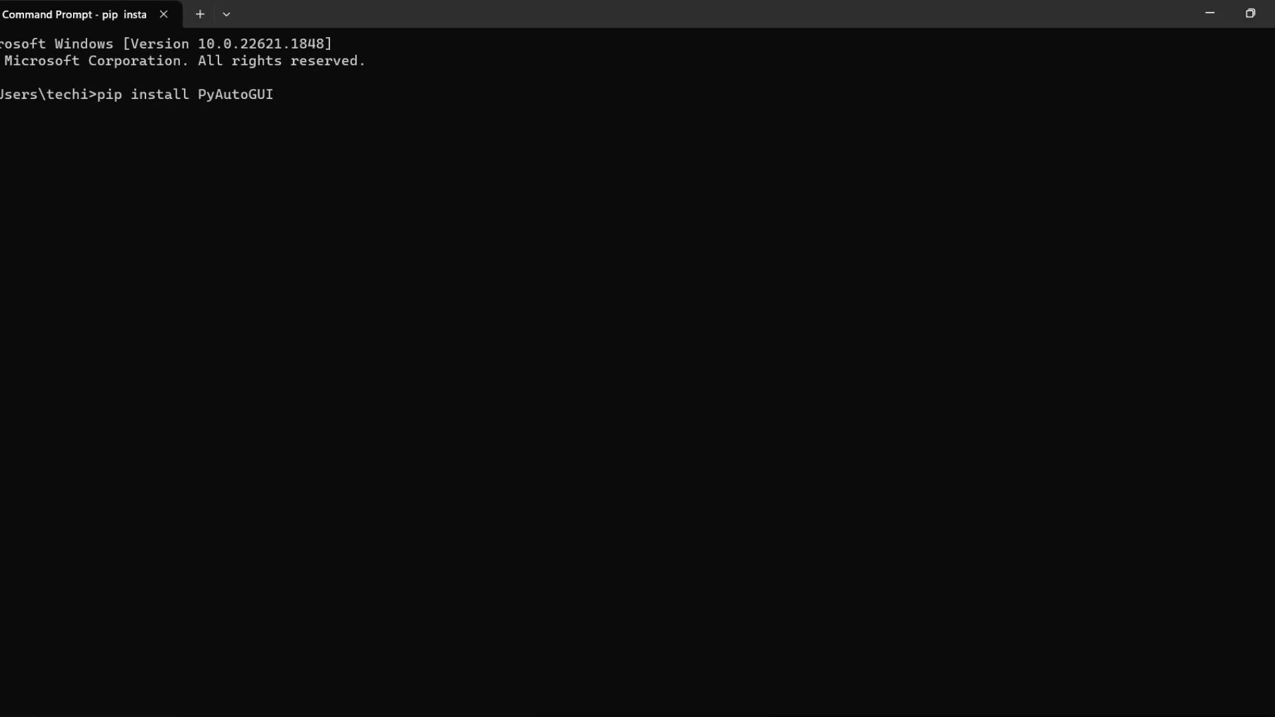
key("Enter")
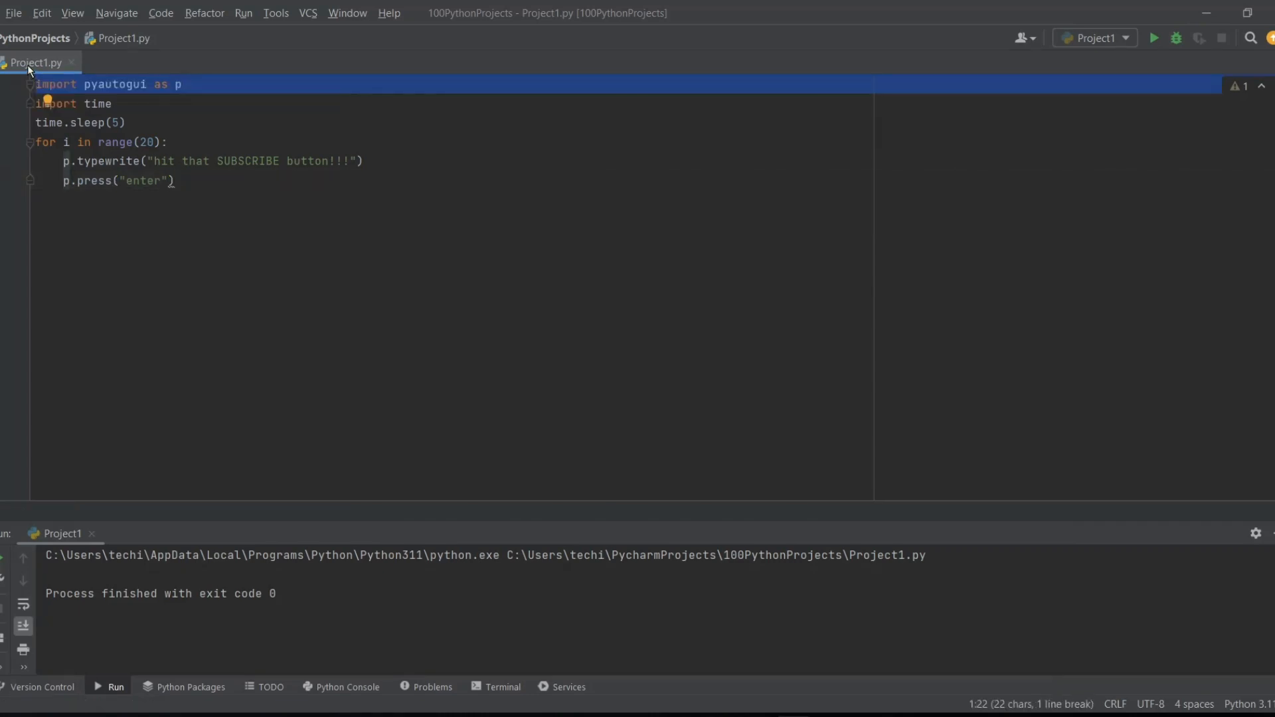
left_click(114, 104)
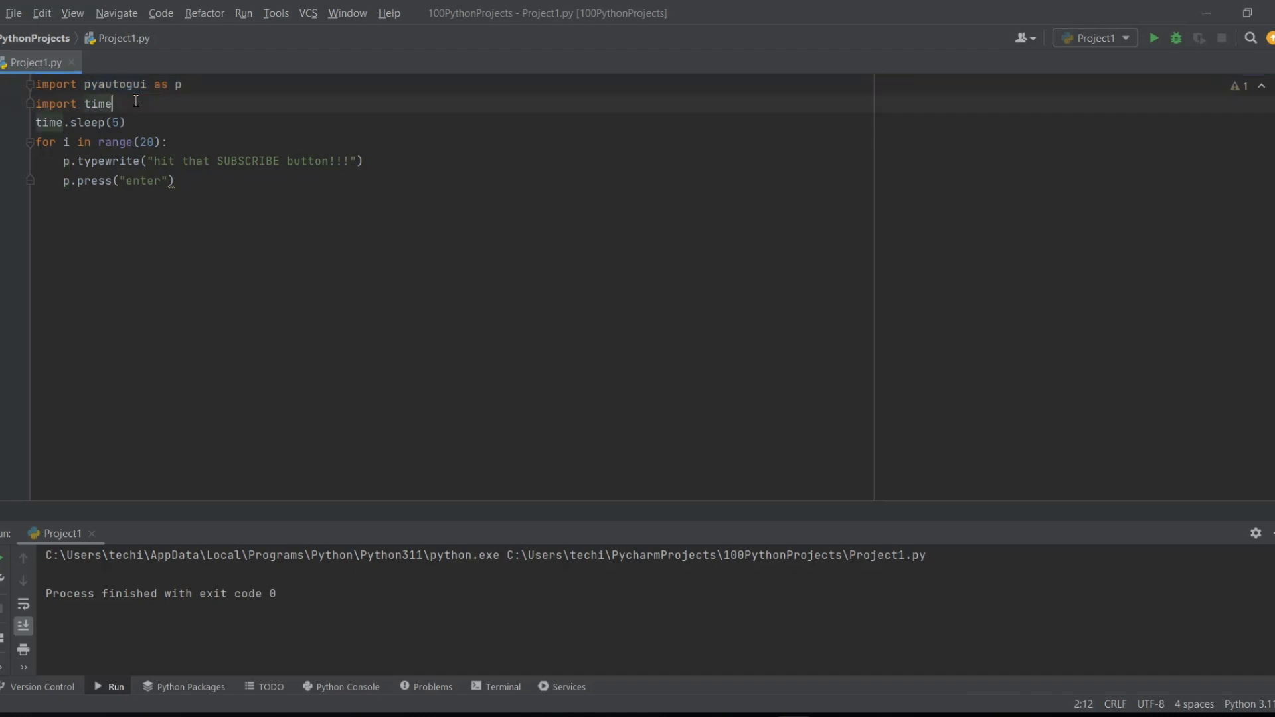
left_click(180, 85)
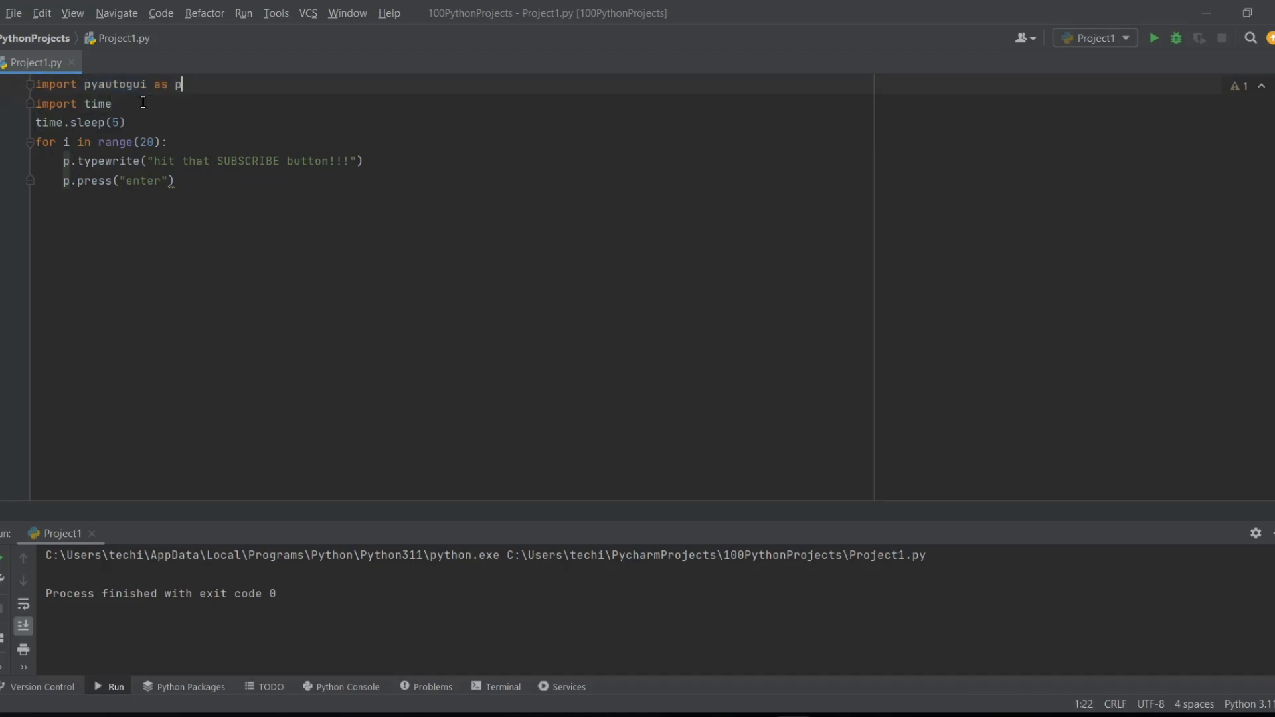
left_click(114, 104)
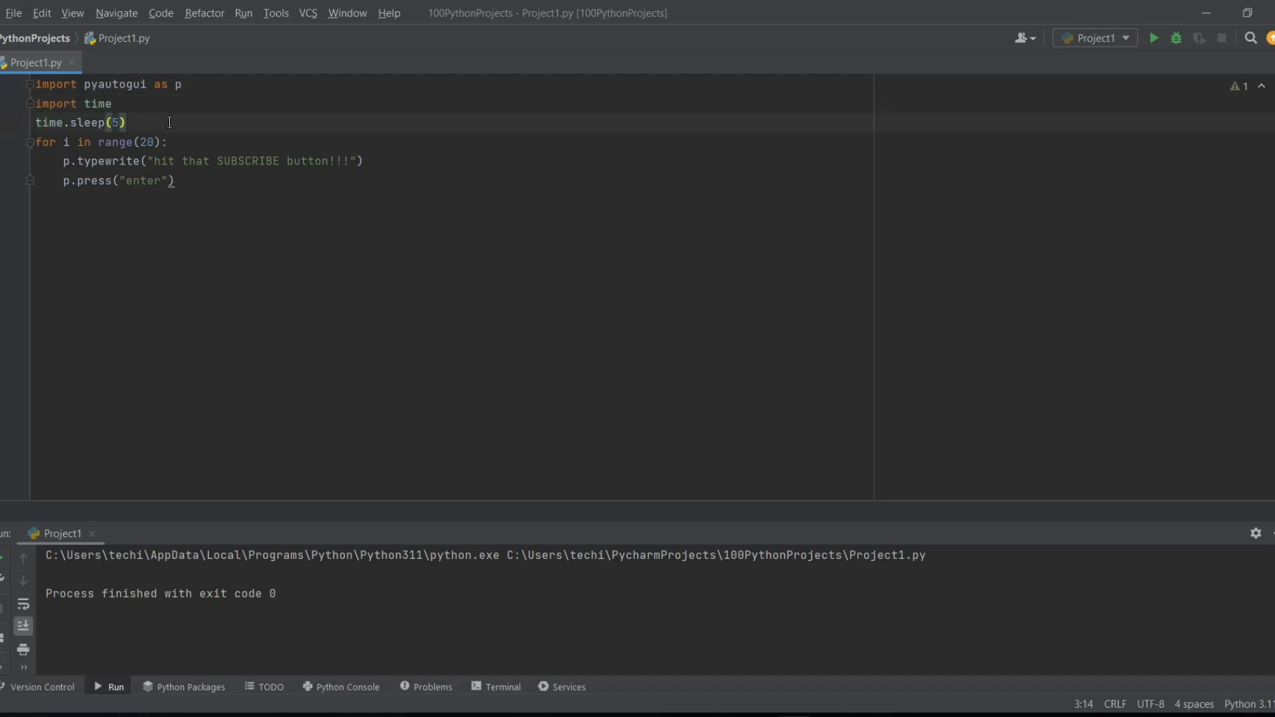
left_click(117, 104)
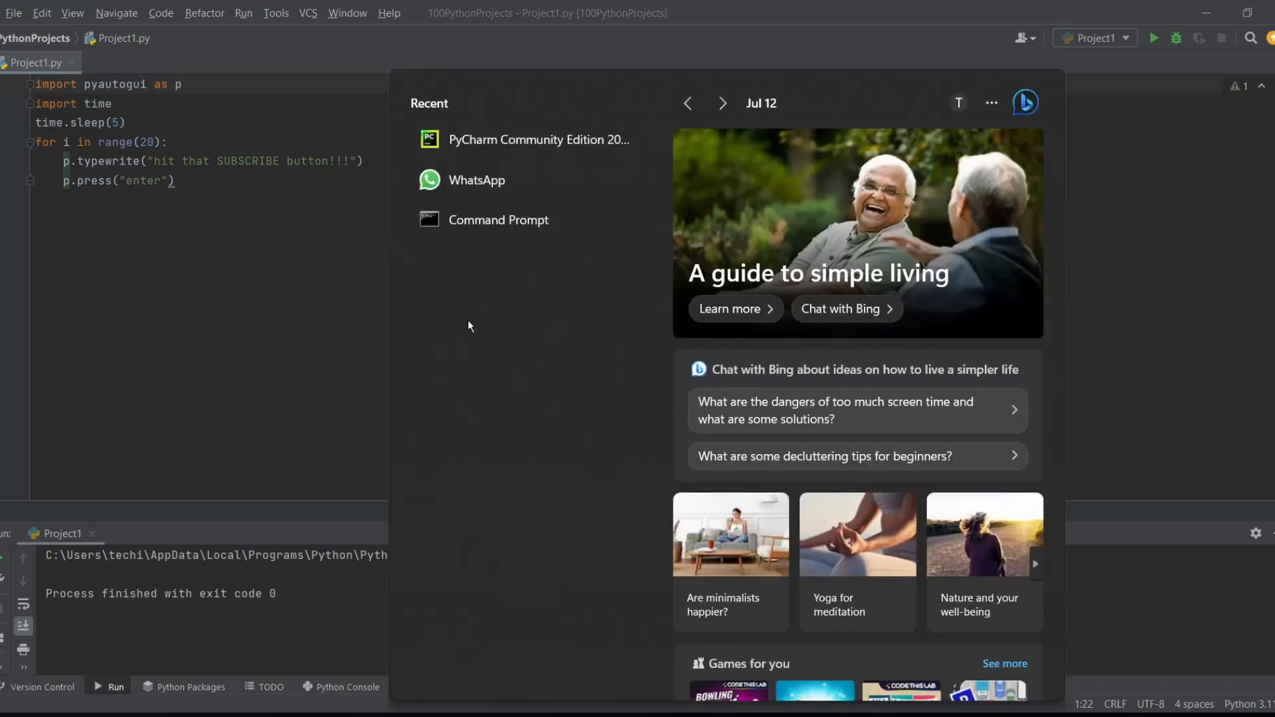
left_click(477, 181)
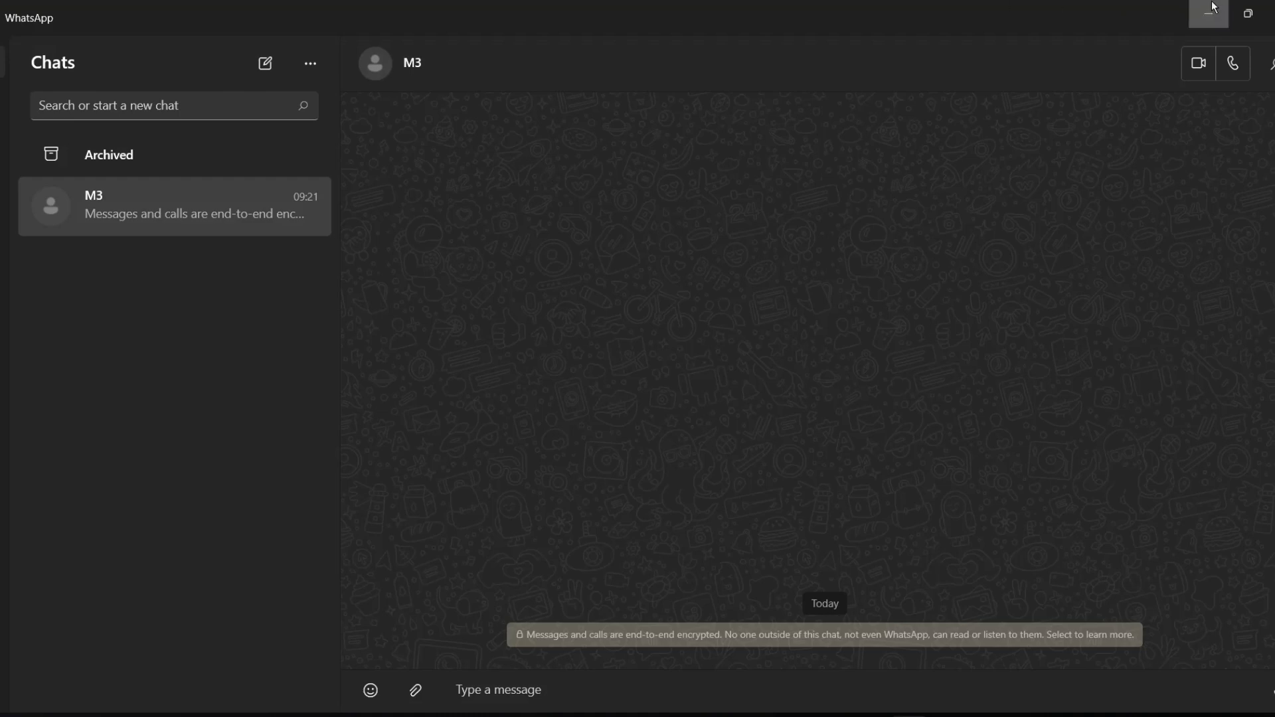
left_click(1207, 12)
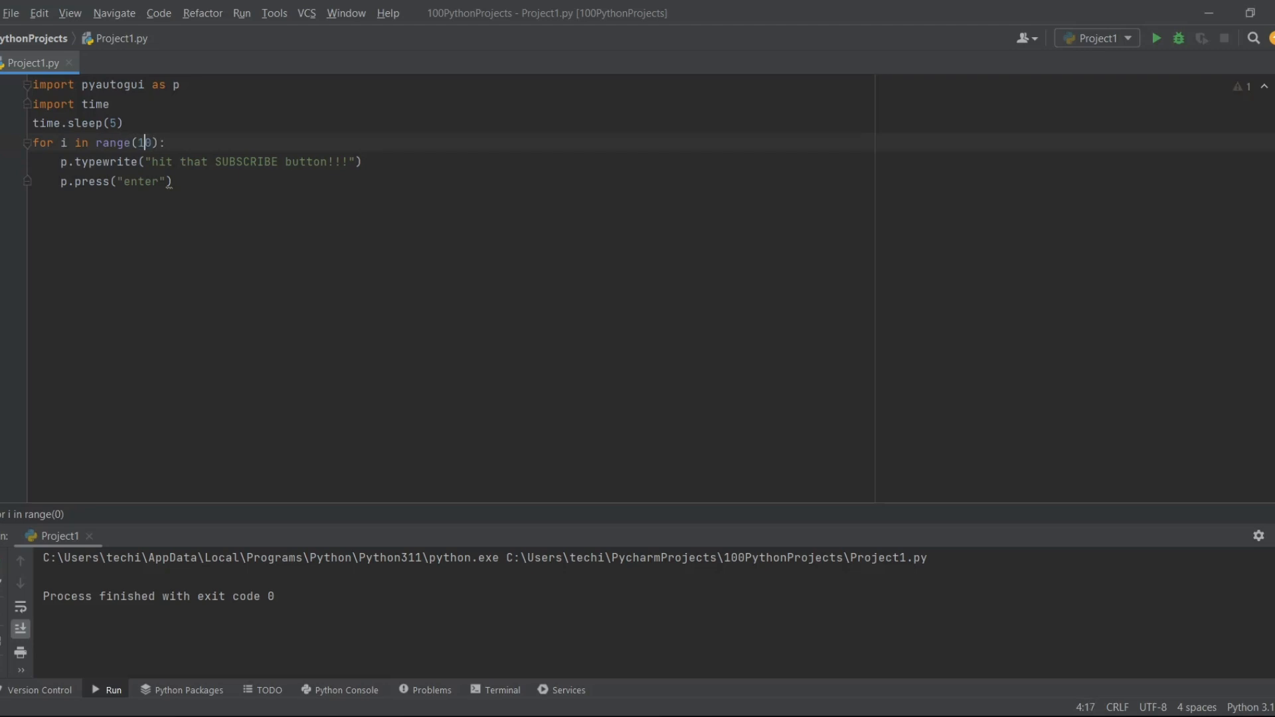
- Change the loop count from range(20) to range(100) and bring up the editor's run actions
type("0")
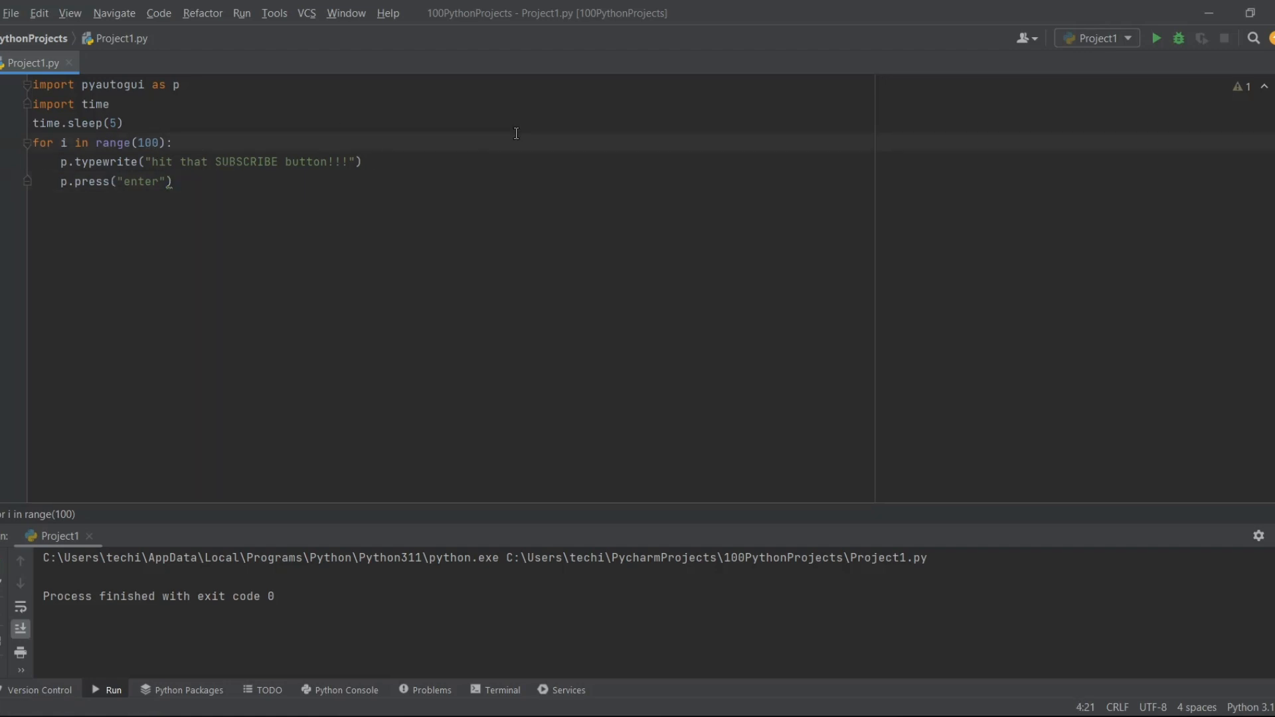
right_click(515, 133)
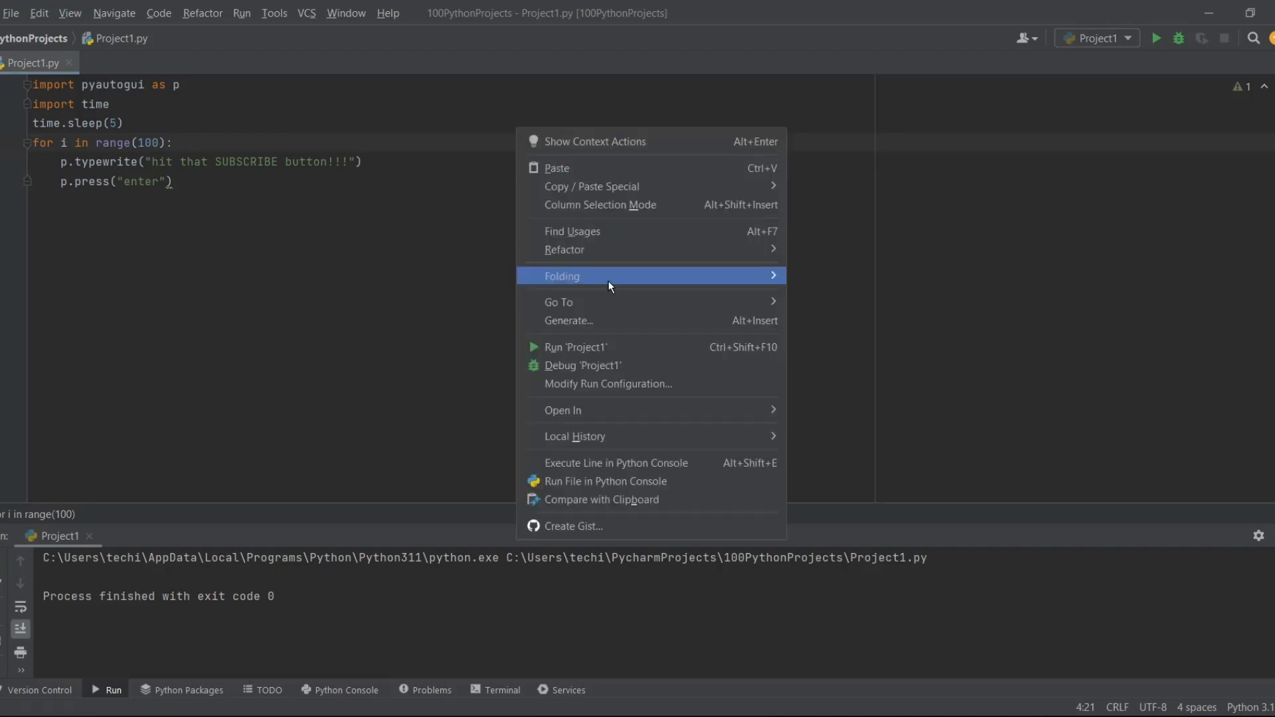
mouse_move(472, 329)
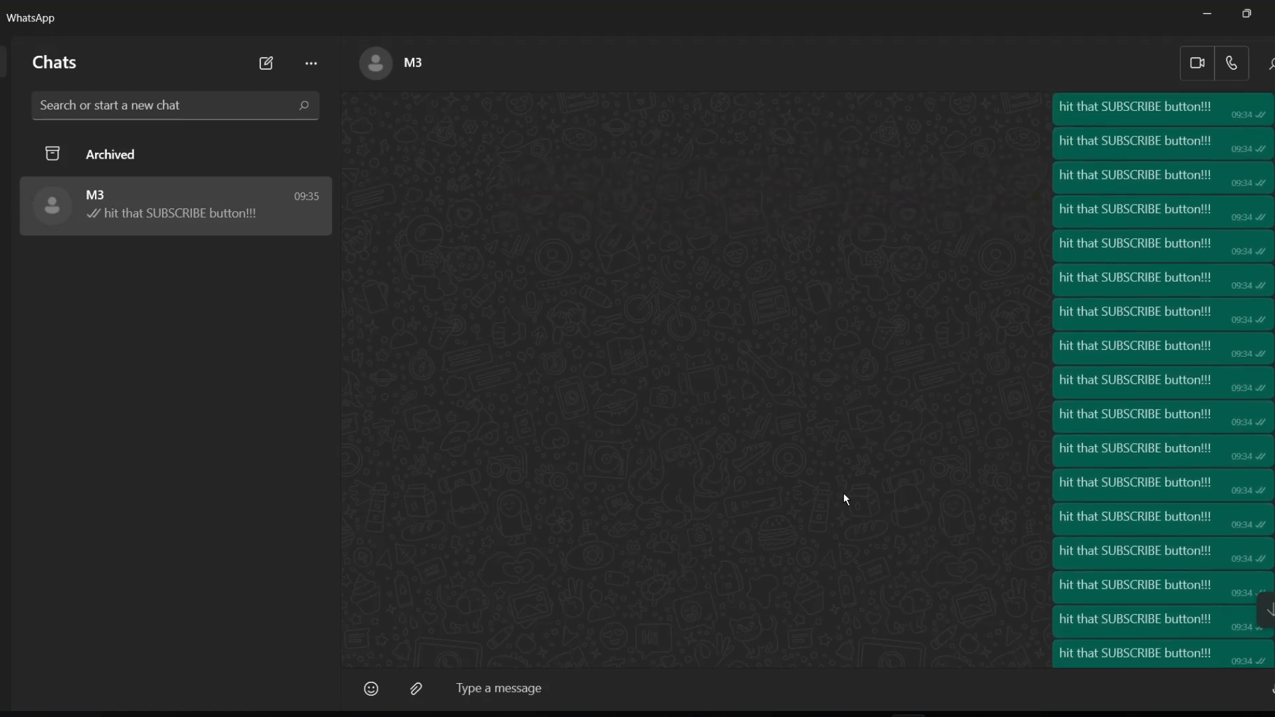
- Scroll the chat as it fills with 'hit that SUBSCRIBE button!!!' messages
scroll("down", 3)
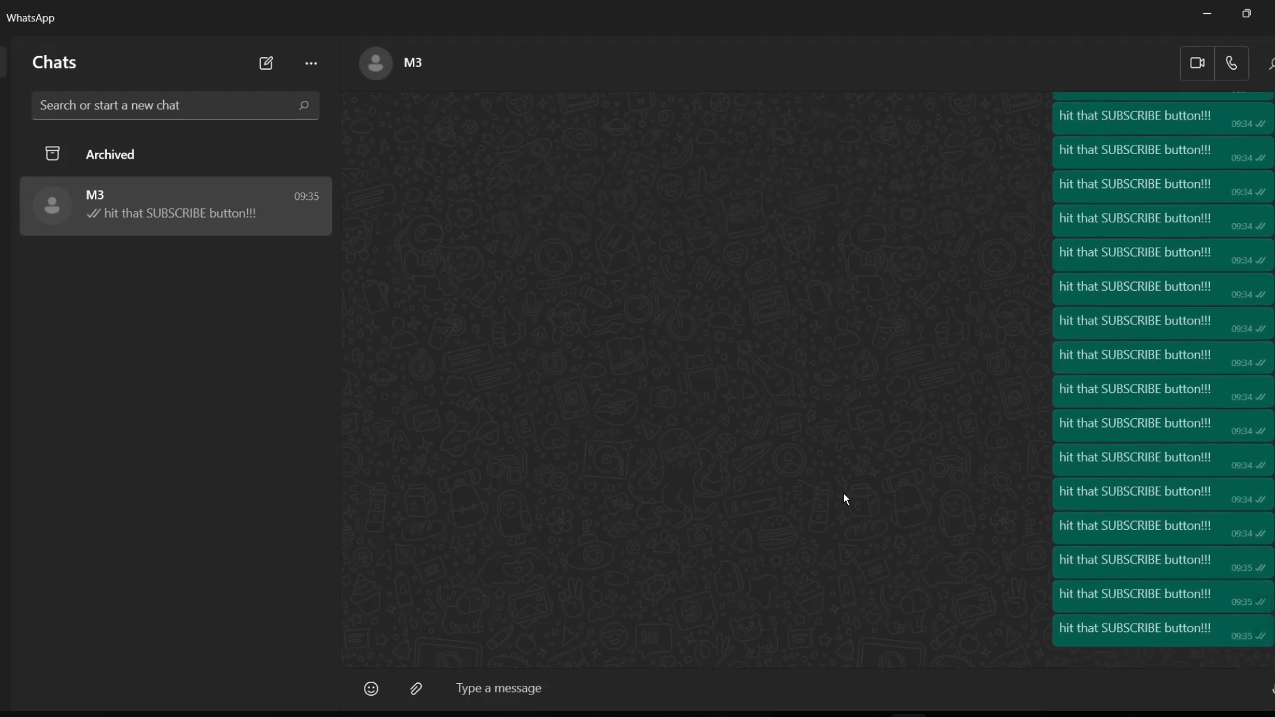